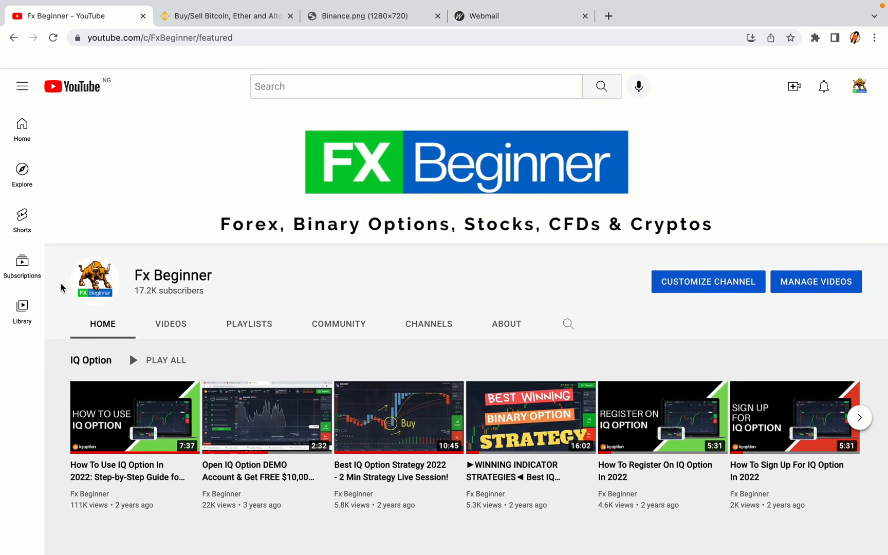
mouse_move(353, 285)
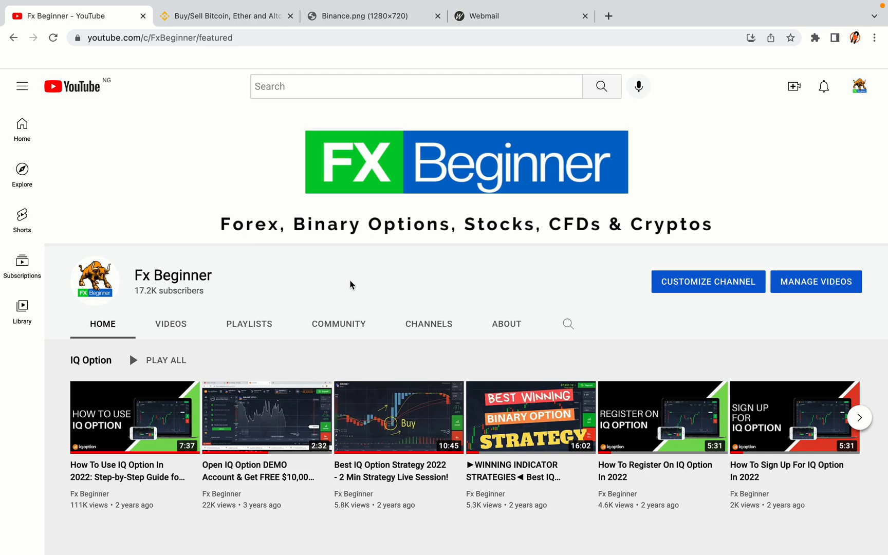
mouse_move(568, 263)
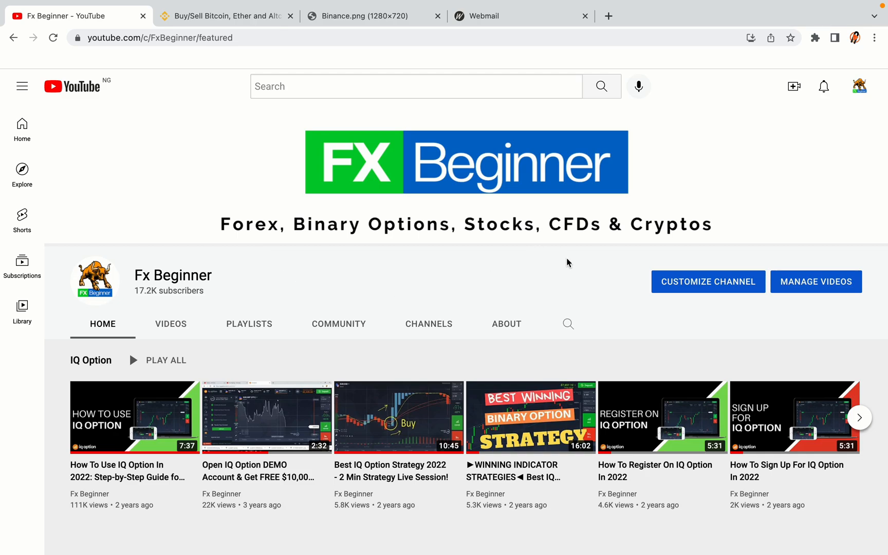
Browse the Binance homepage sections down to the security area and return to the top
click(224, 16)
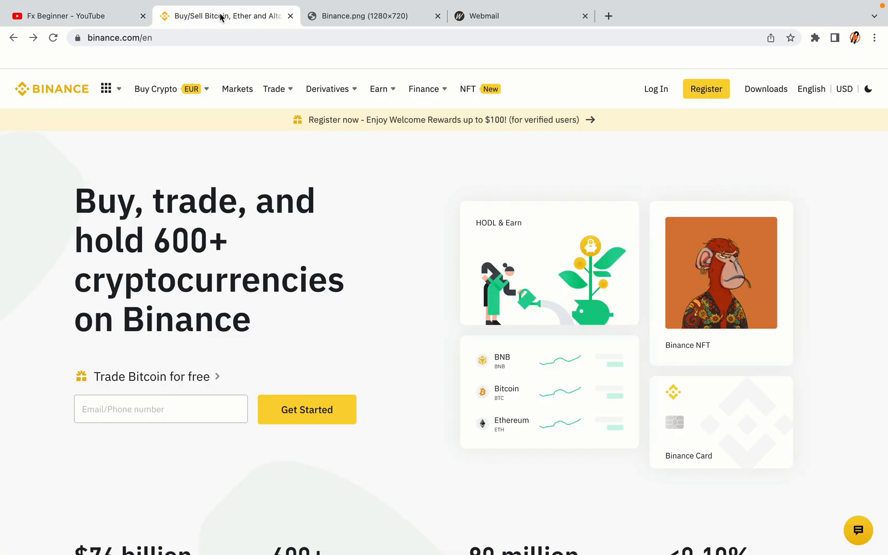
mouse_move(59, 215)
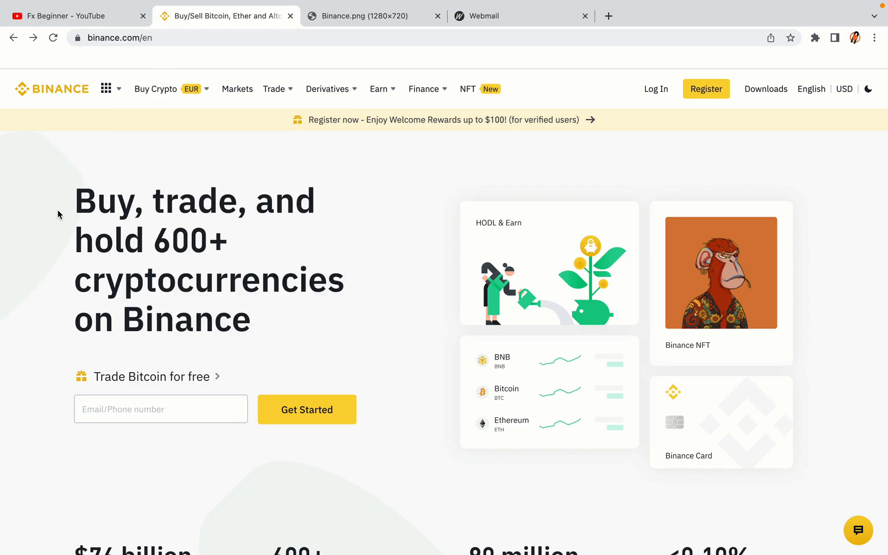
mouse_move(427, 271)
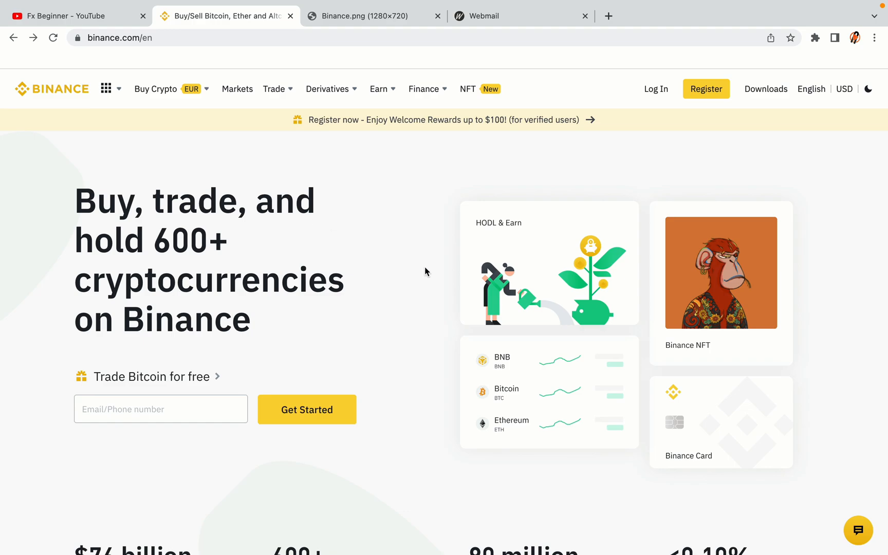
scroll(down, 3)
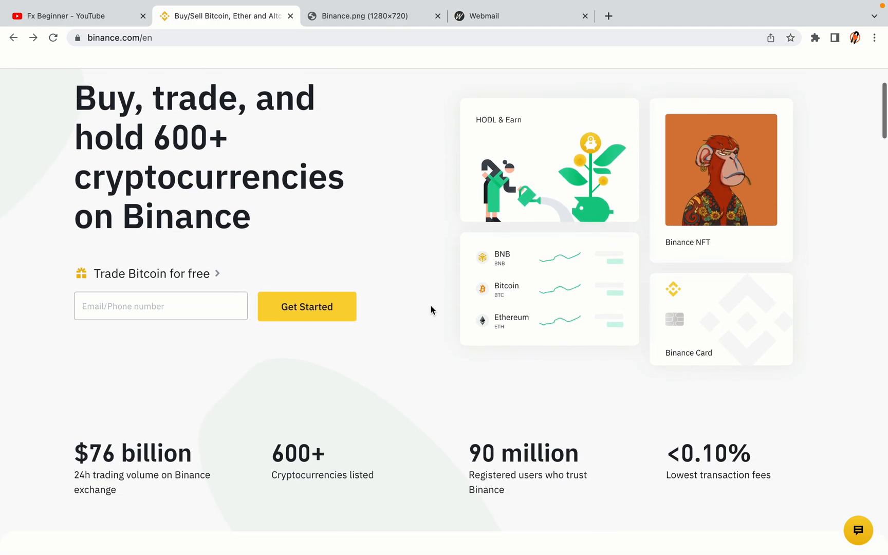
scroll(down, 3)
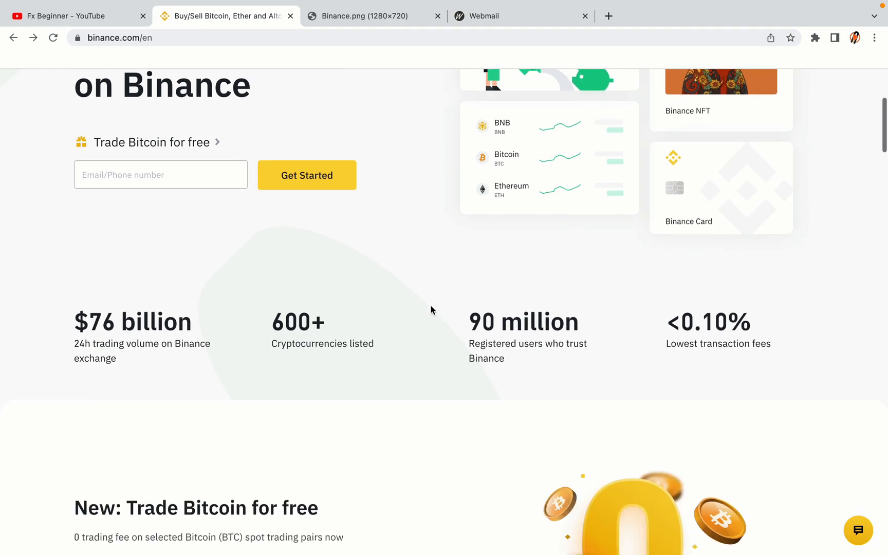
scroll(down, 3)
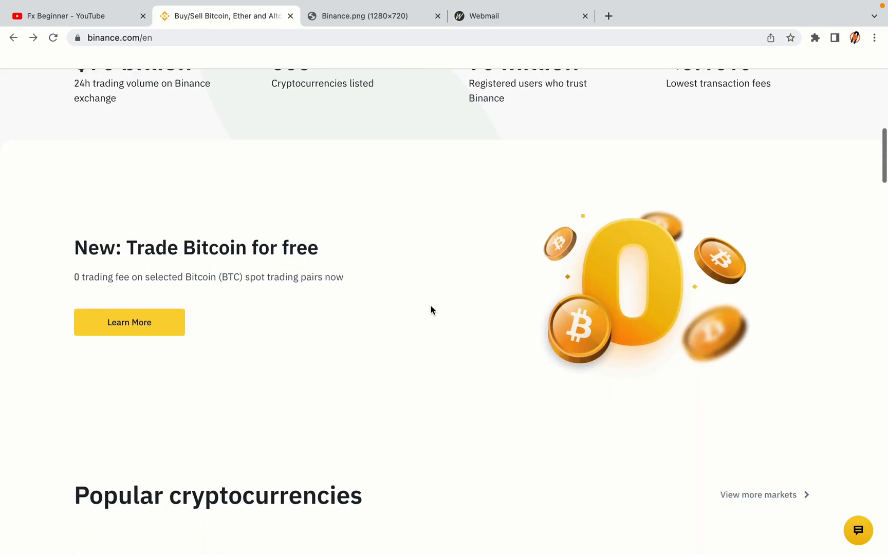
scroll(up, 3)
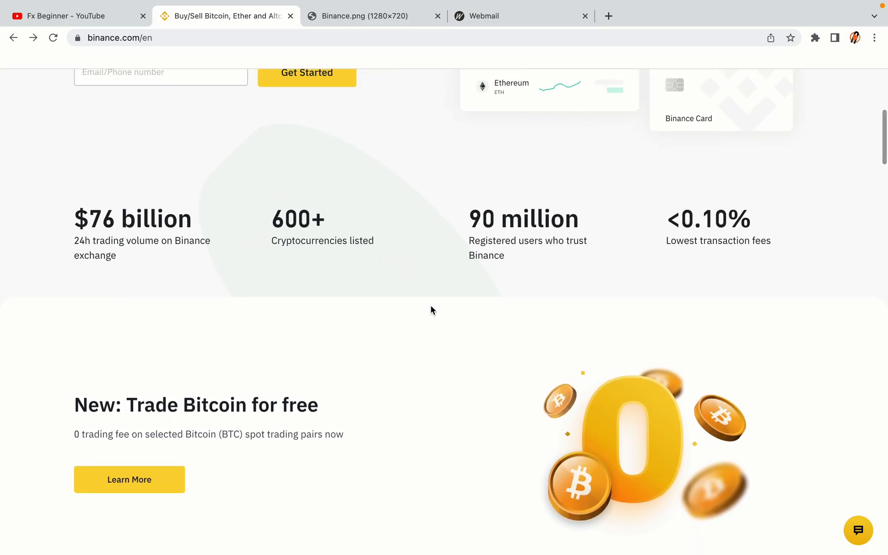
scroll(down, 3)
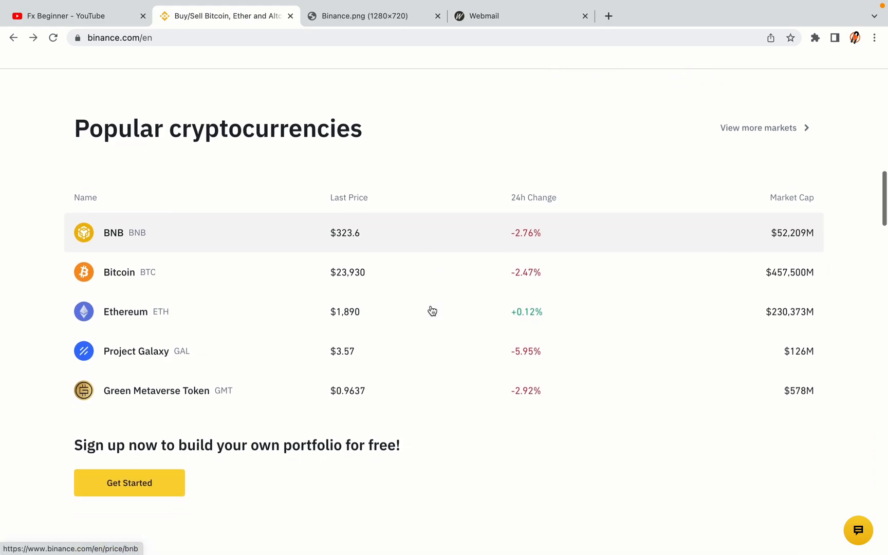
scroll(down, 3)
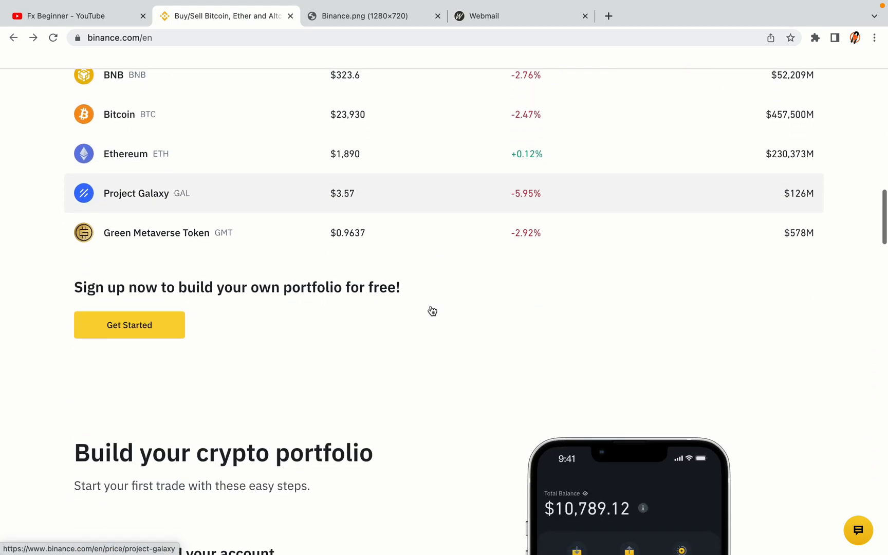
scroll(down, 3)
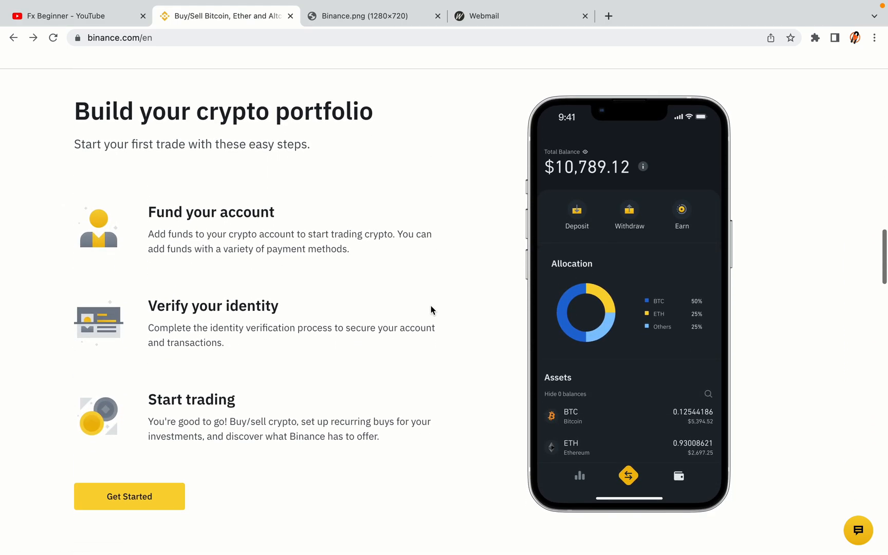
scroll(down, 3)
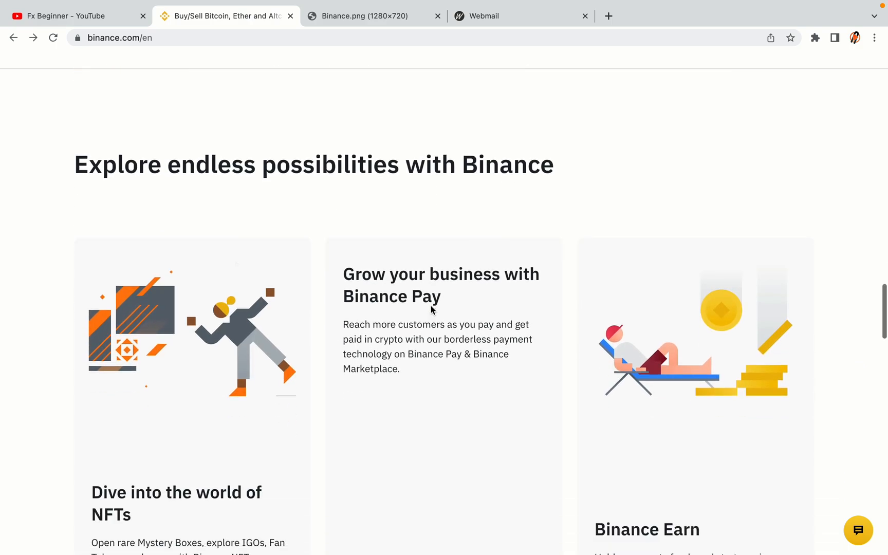
scroll(down, 3)
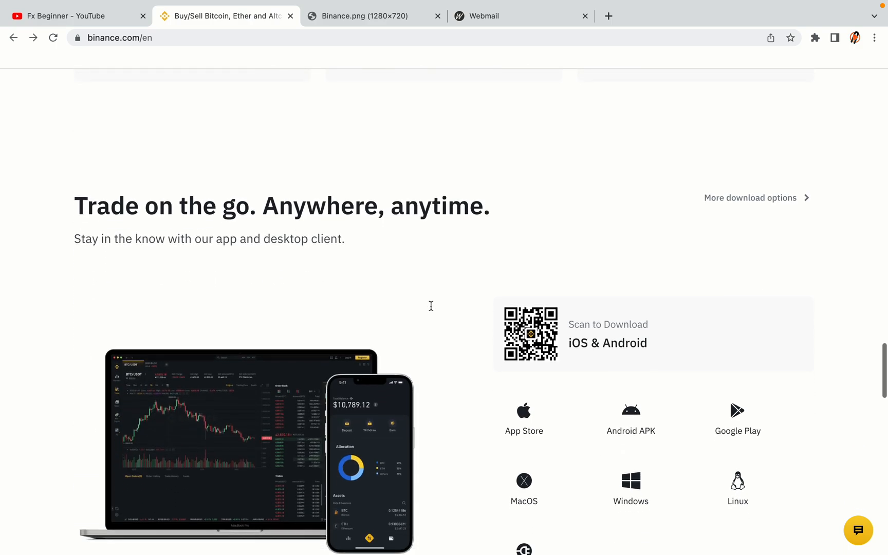
scroll(down, 3)
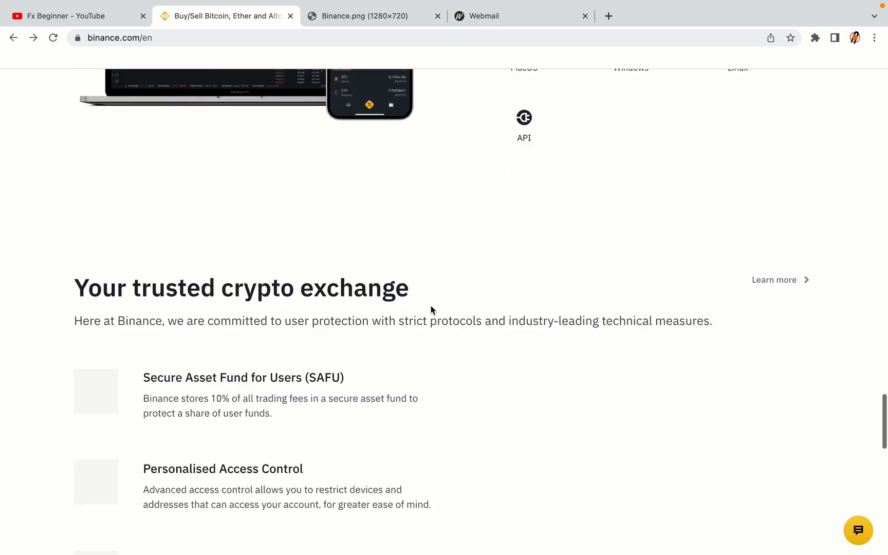
scroll(down, 3)
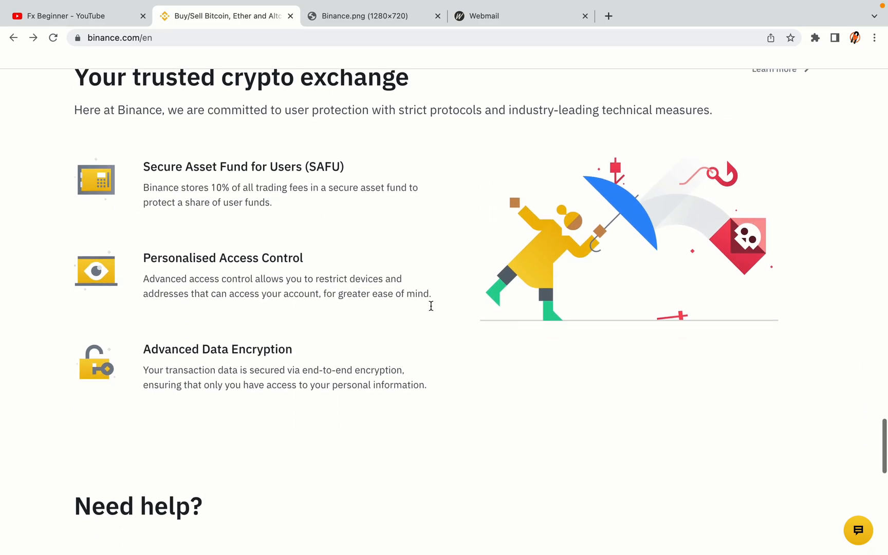
scroll(down, 3)
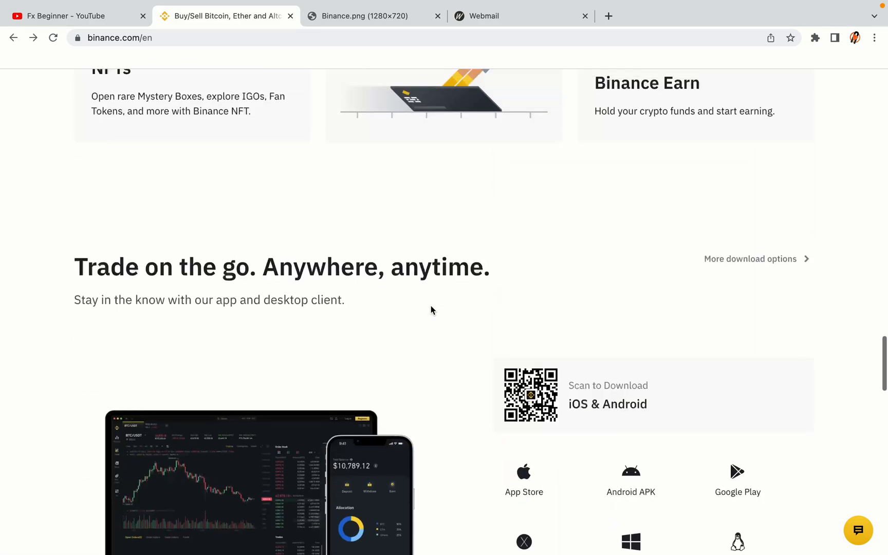
scroll(up, 3)
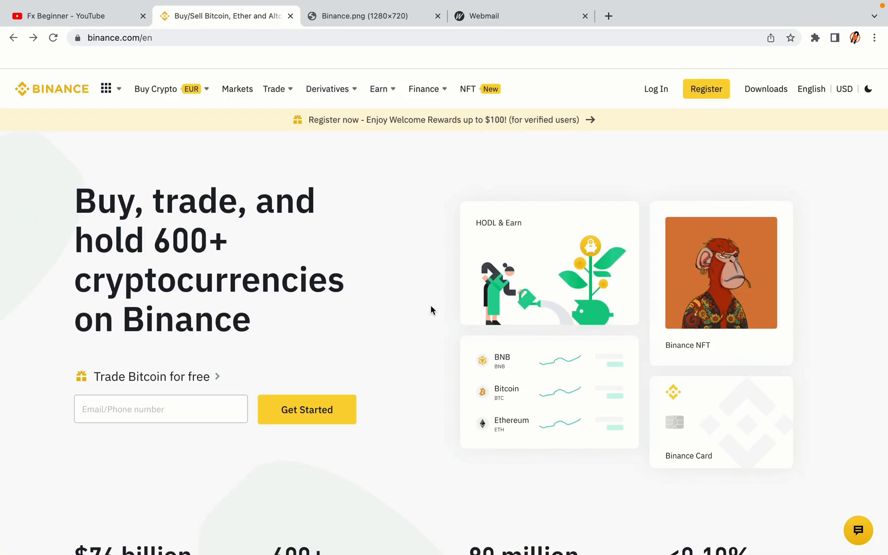
mouse_move(406, 323)
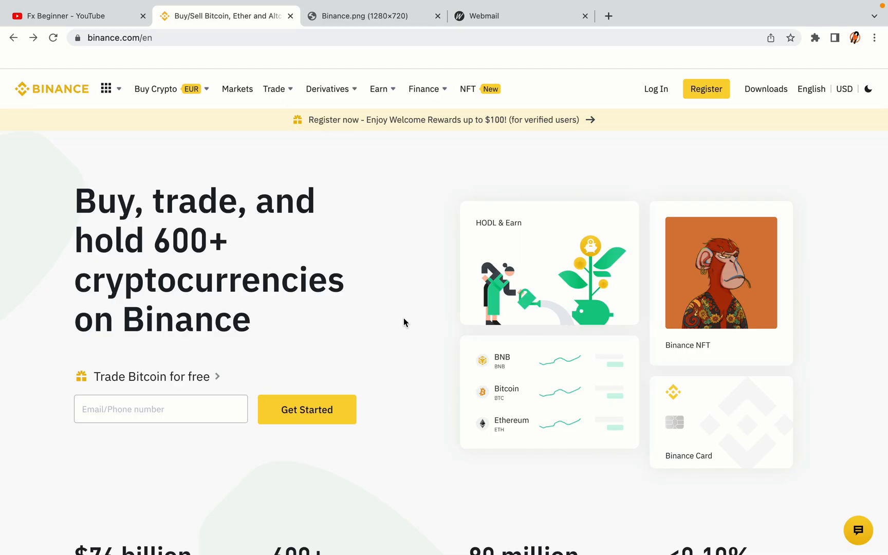
mouse_move(352, 193)
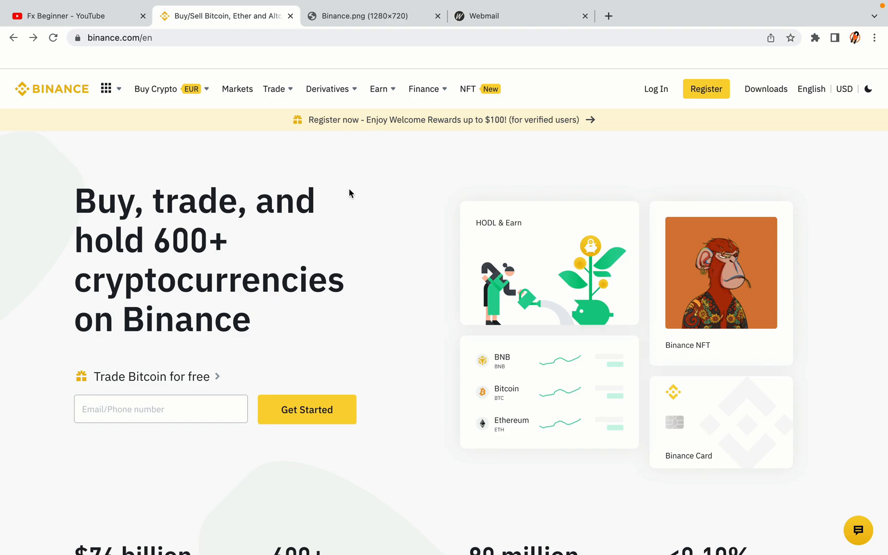
Display the Binance.png screenshot highlighting the fxbeginner.net/go/binance link
click(373, 16)
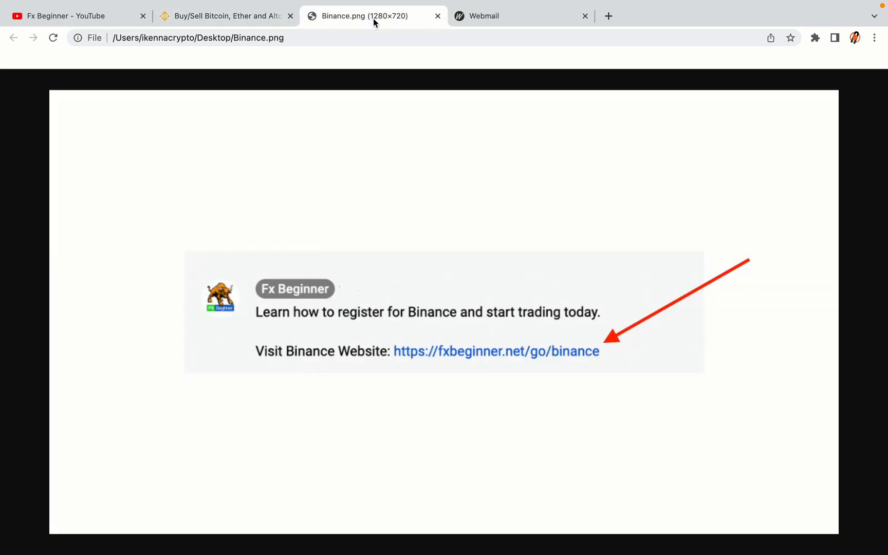
mouse_move(394, 409)
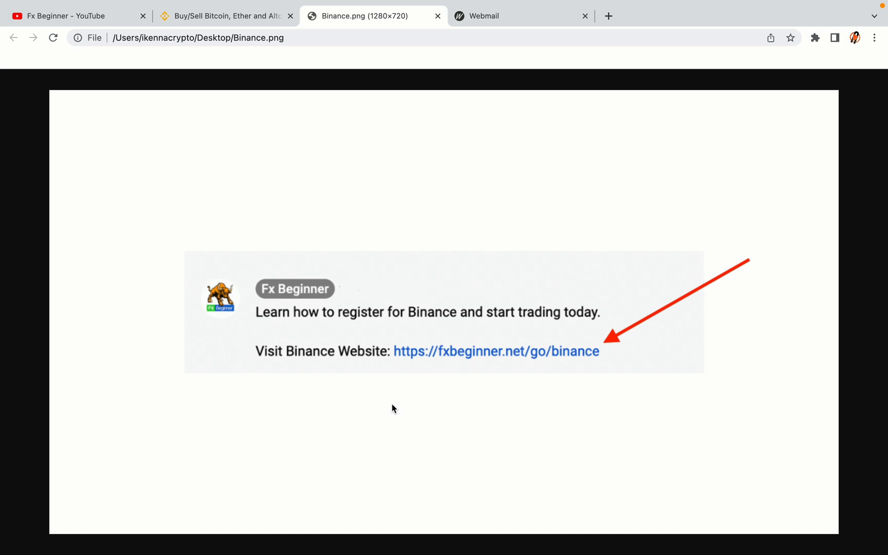
mouse_move(476, 298)
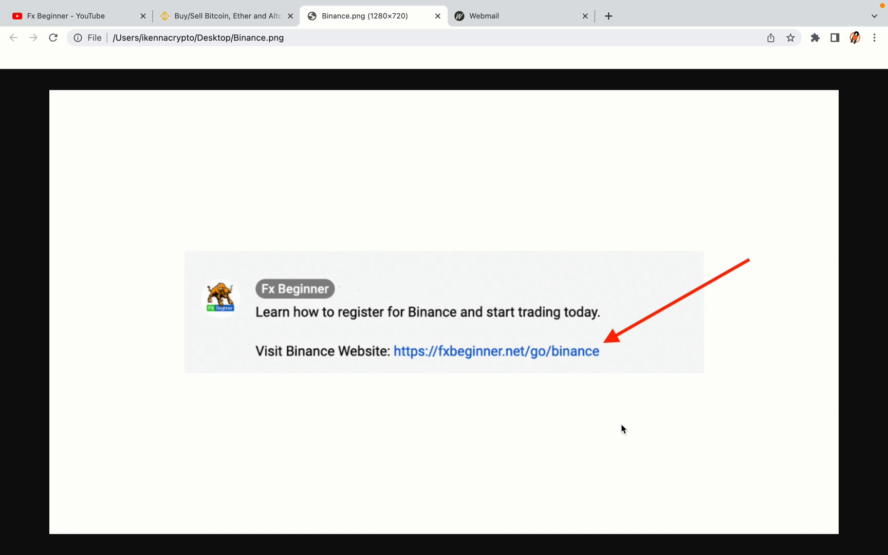
mouse_move(592, 348)
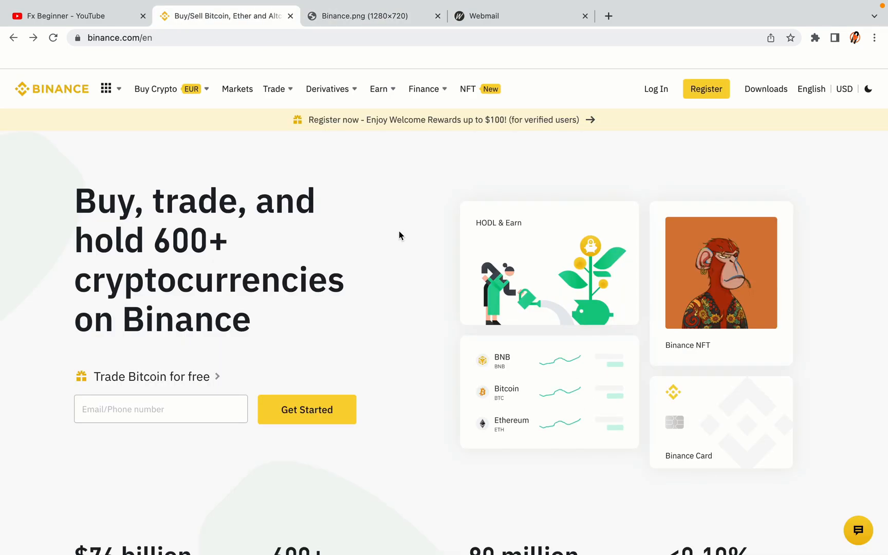
mouse_move(685, 191)
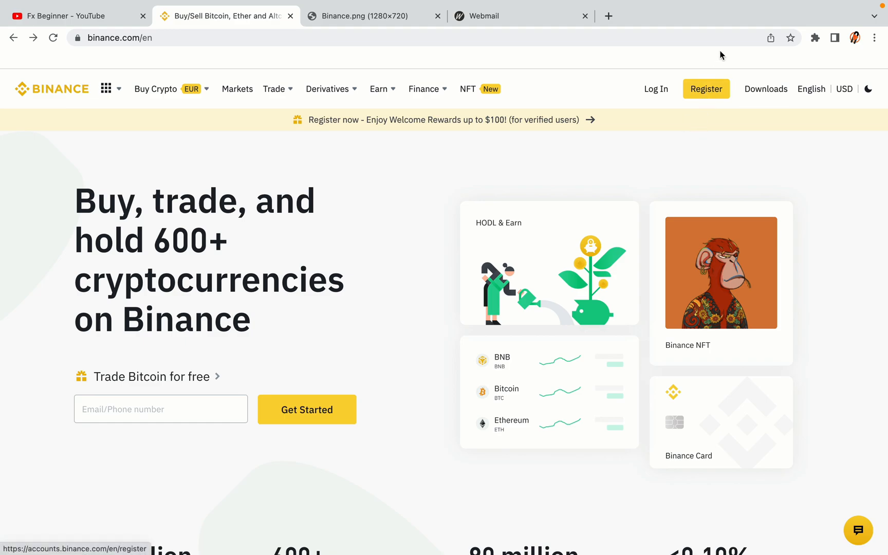
mouse_move(705, 98)
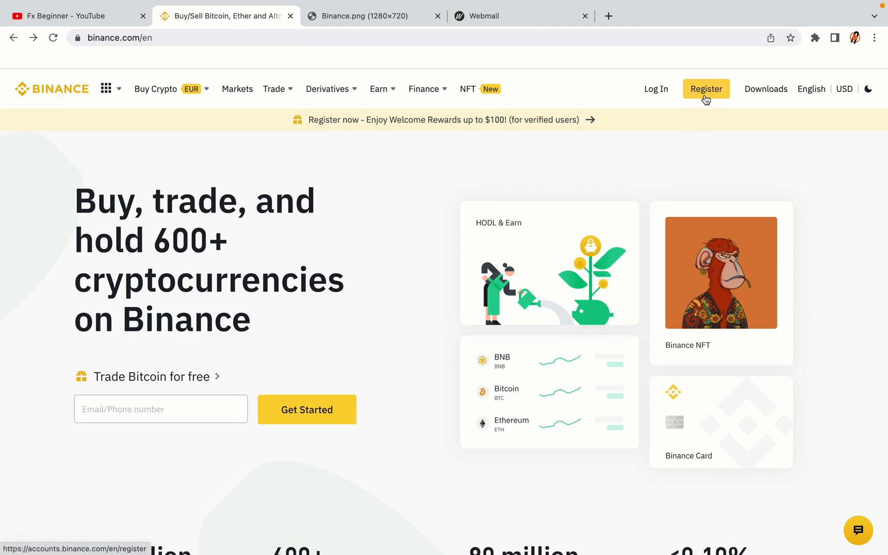
mouse_move(711, 101)
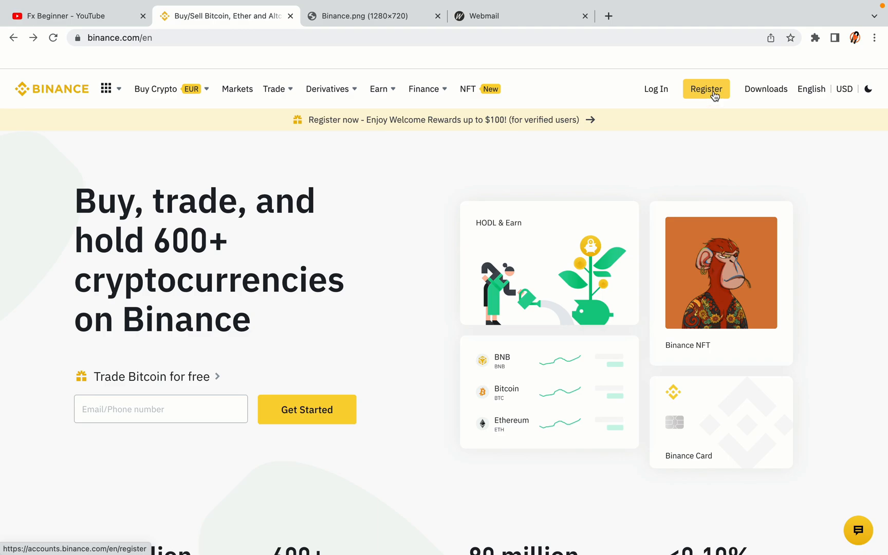
click(706, 89)
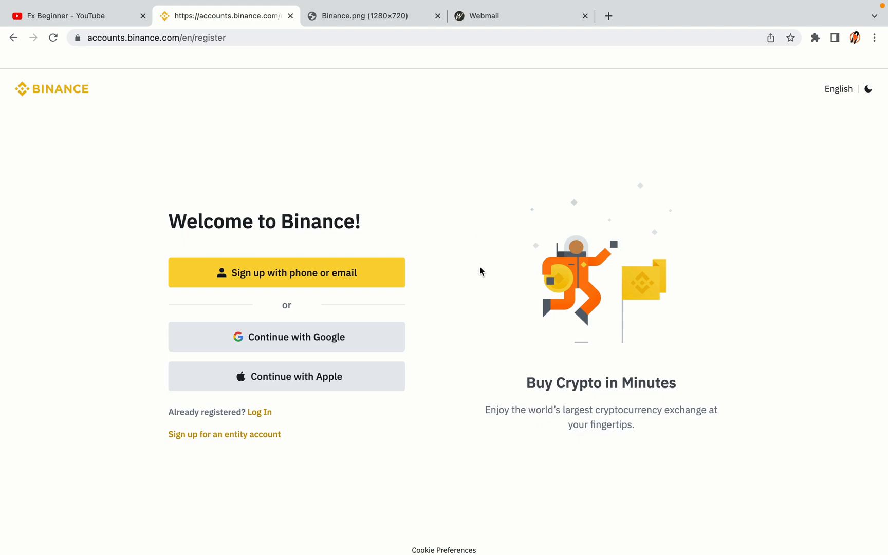
mouse_move(341, 281)
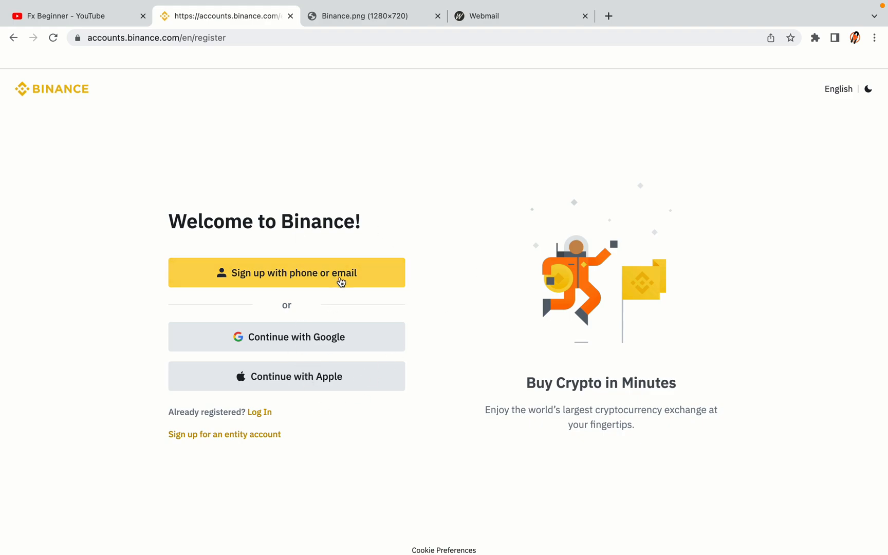
mouse_move(438, 310)
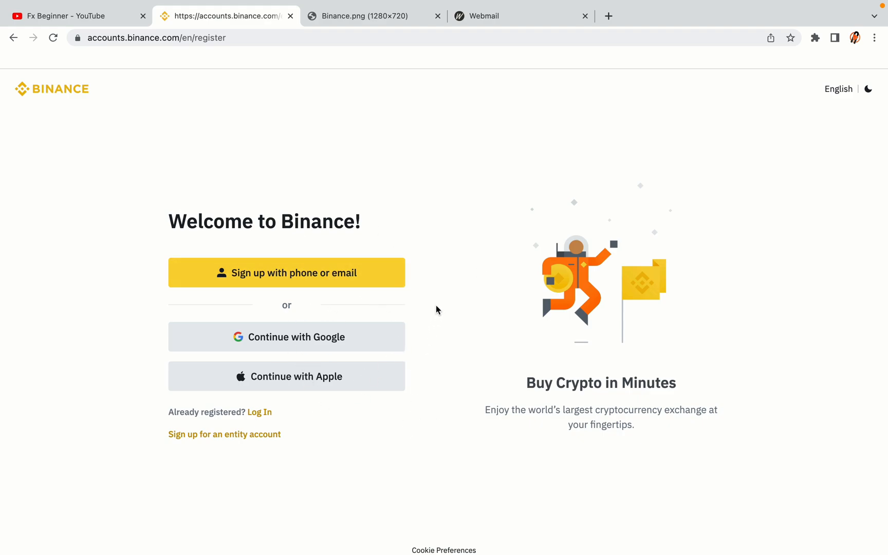
mouse_move(409, 339)
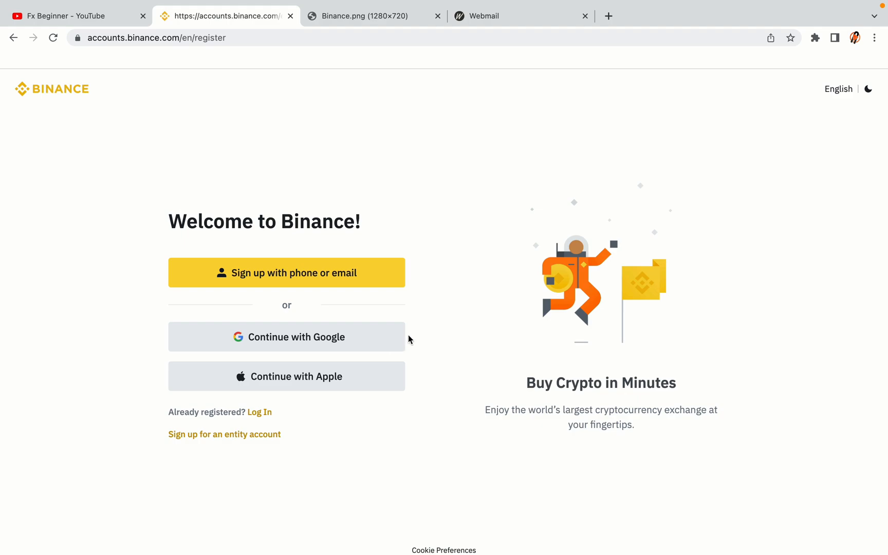
mouse_move(414, 372)
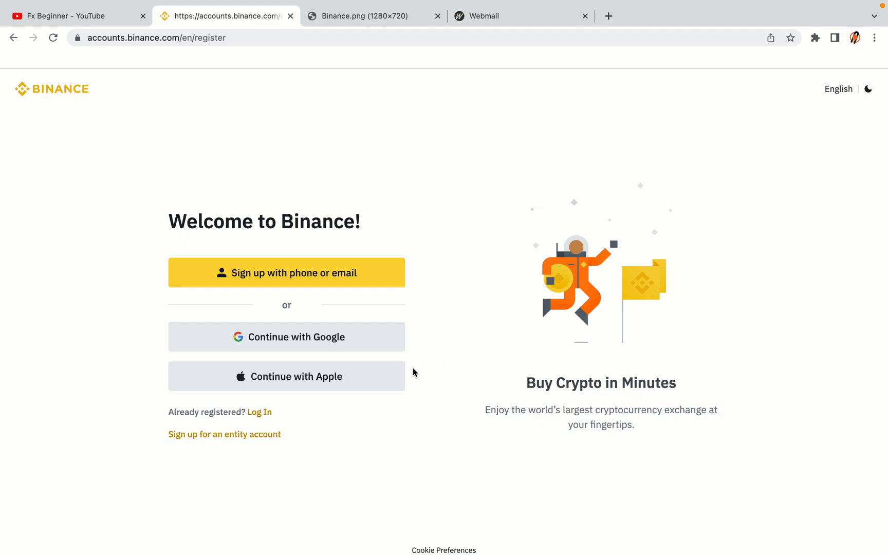
mouse_move(438, 307)
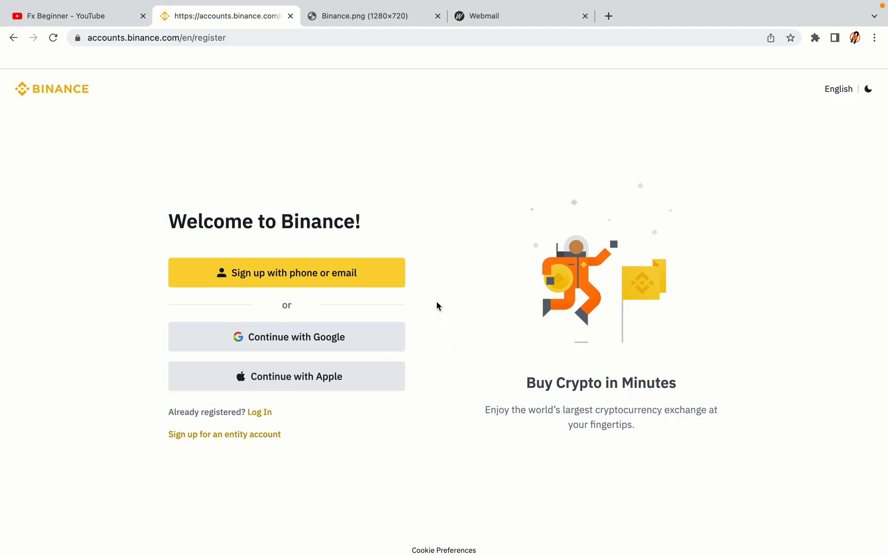
mouse_move(368, 280)
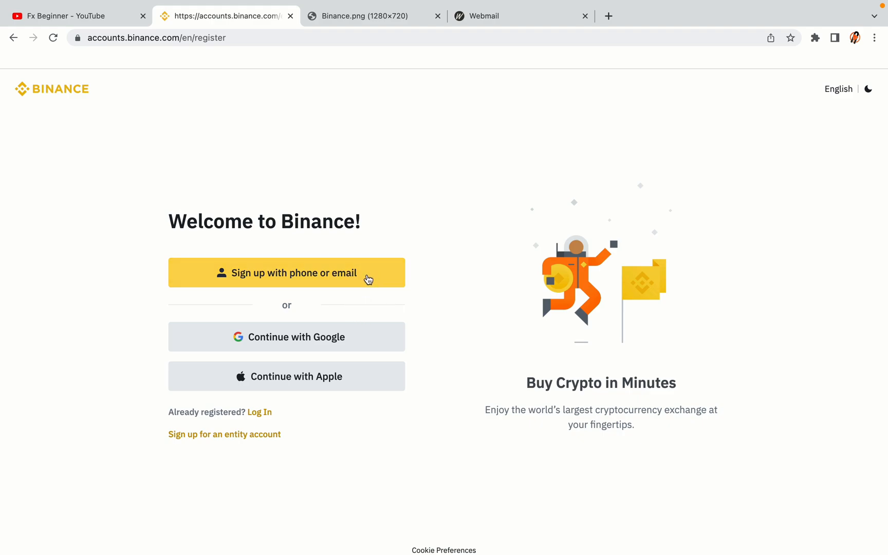
Register a personal account by email with a password and the terms accepted
click(287, 273)
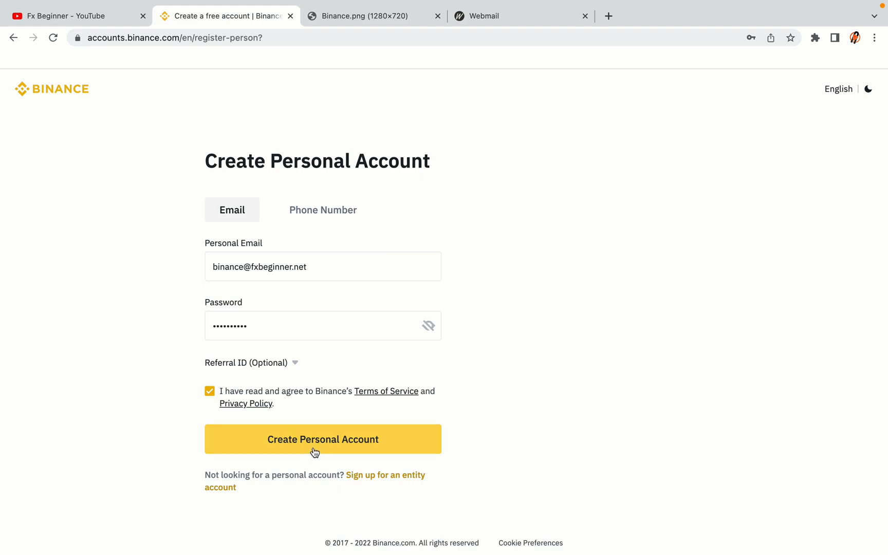
mouse_move(336, 485)
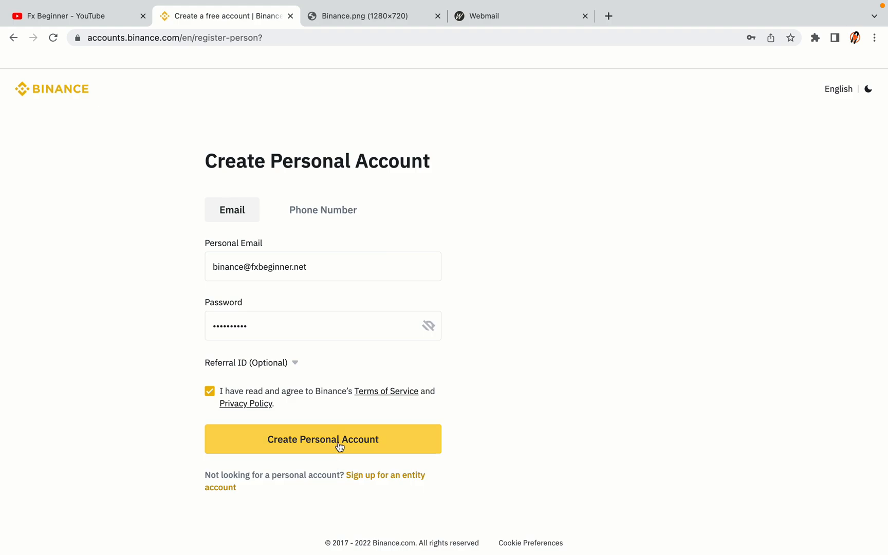
click(322, 440)
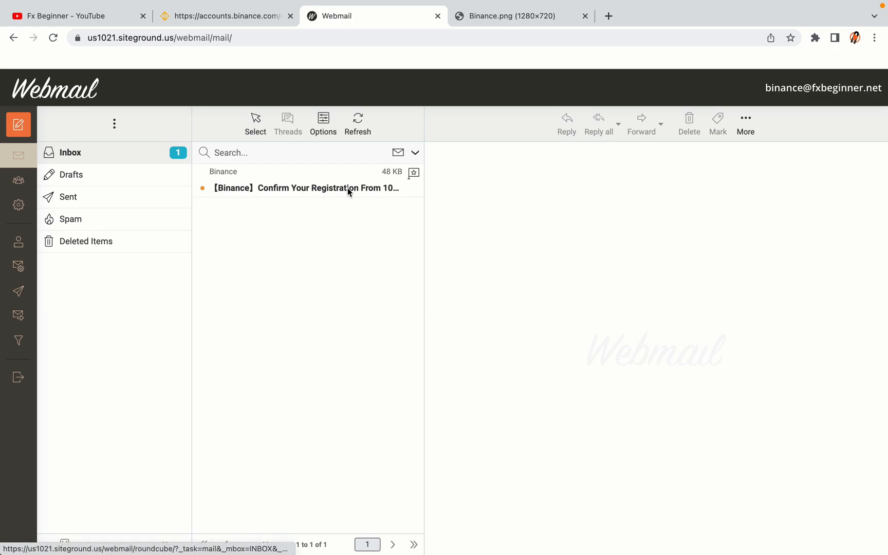
mouse_move(307, 179)
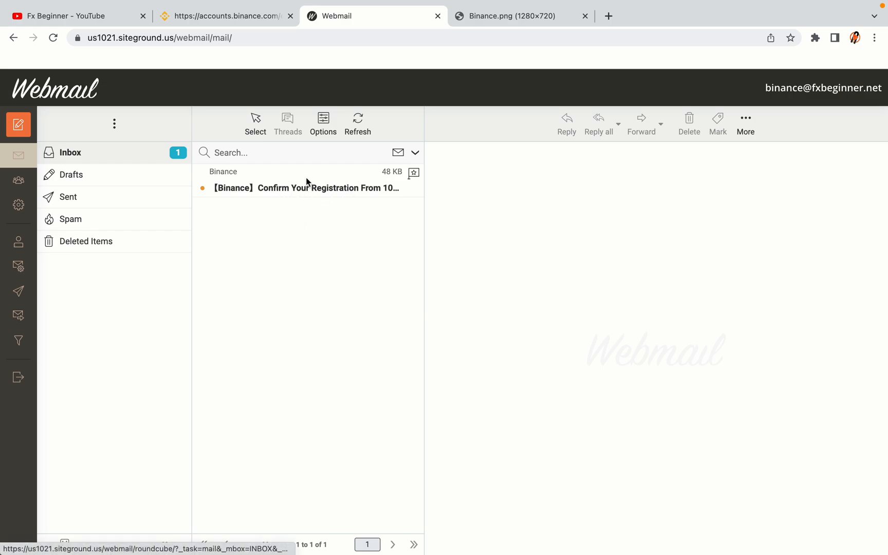
click(306, 188)
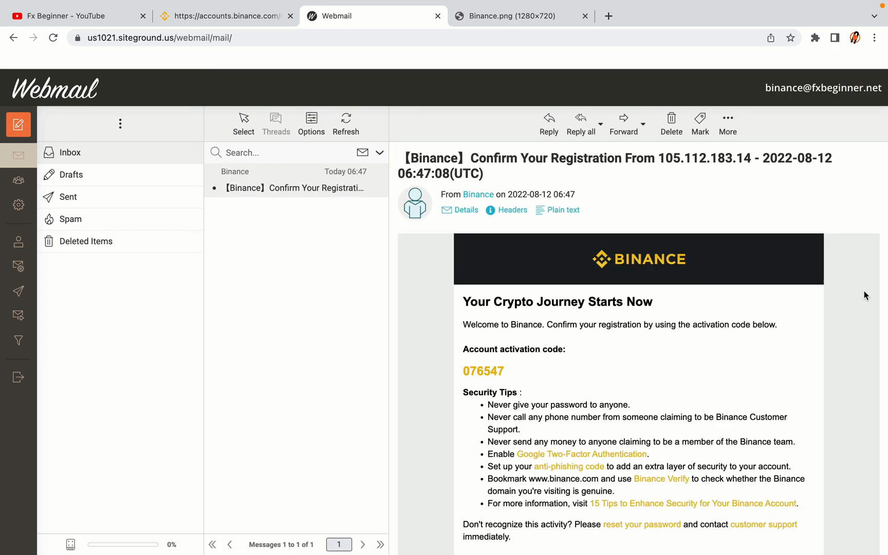
mouse_move(667, 298)
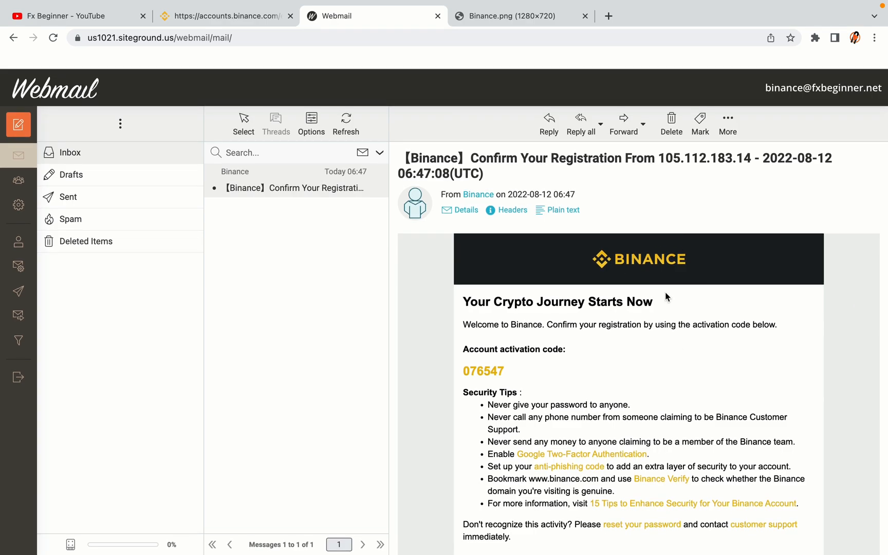
scroll(down, 3)
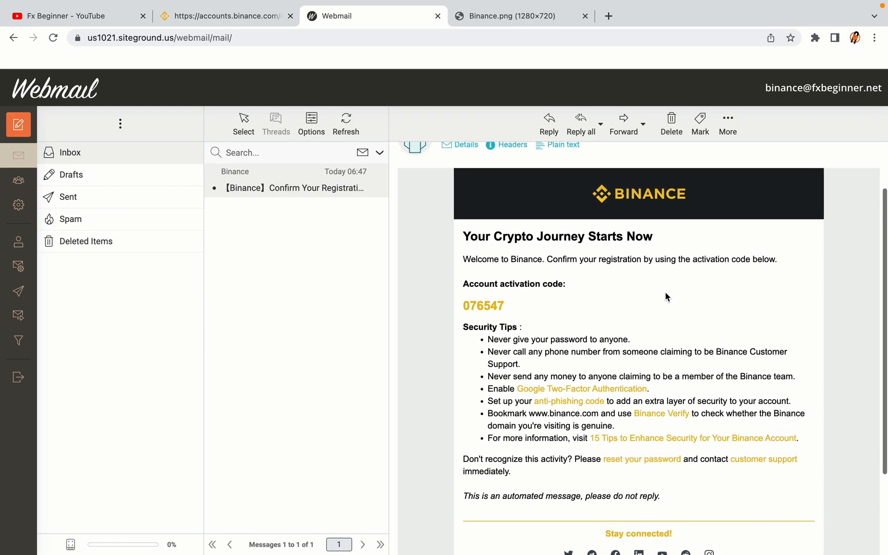
mouse_move(481, 319)
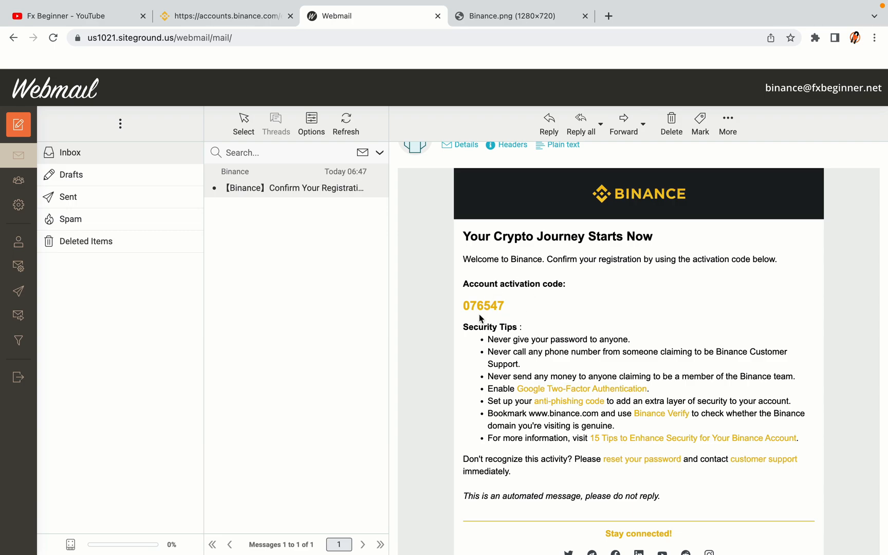
double_click(482, 306)
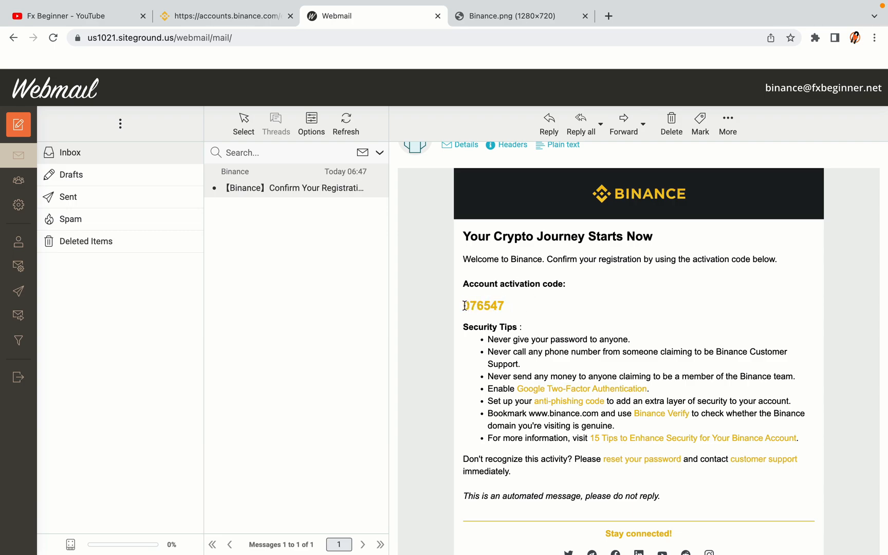
right_click(483, 306)
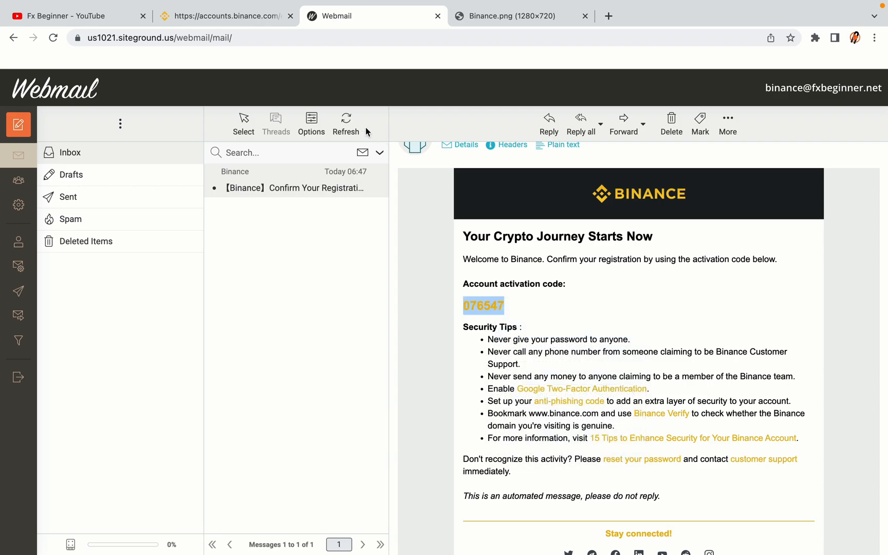
click(230, 16)
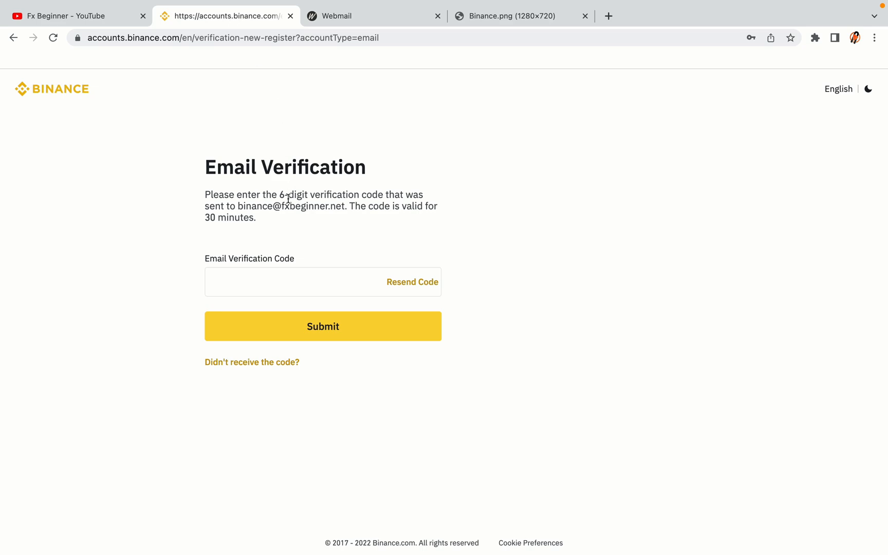
click(270, 282)
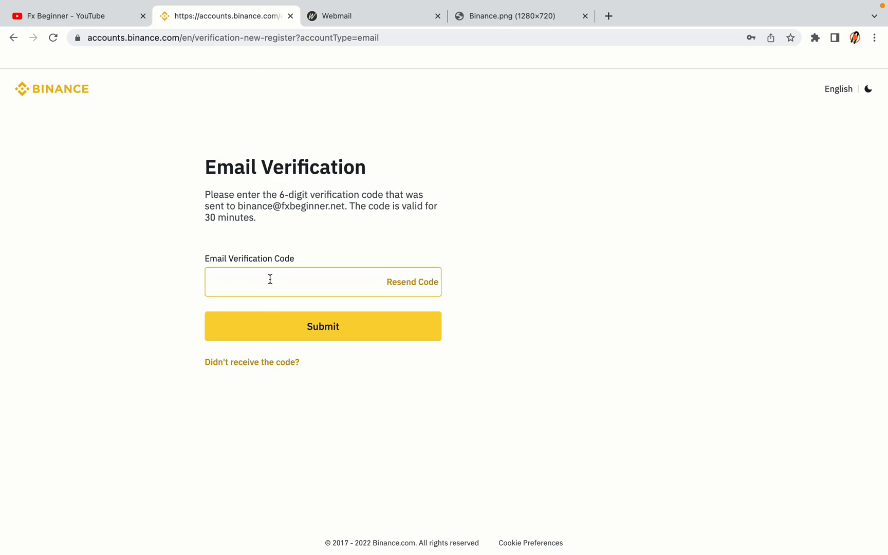
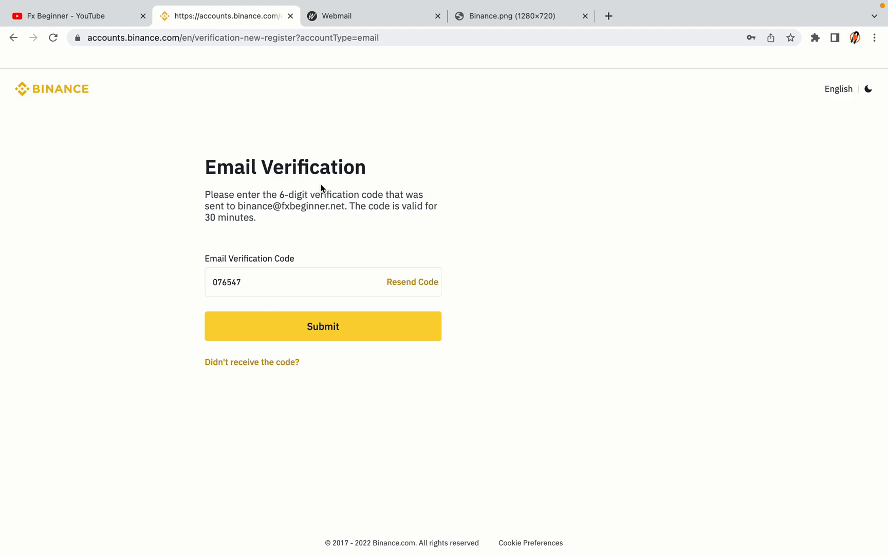
mouse_move(411, 342)
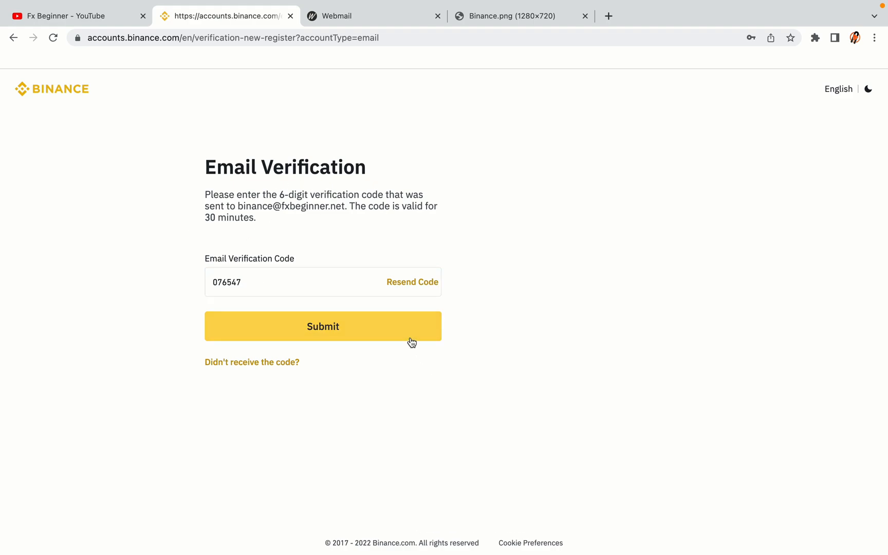
mouse_move(410, 337)
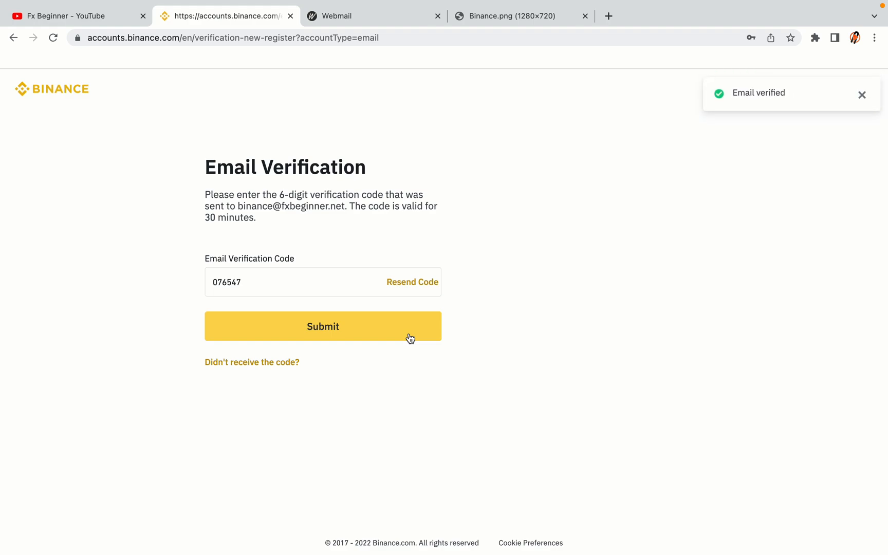
click(322, 327)
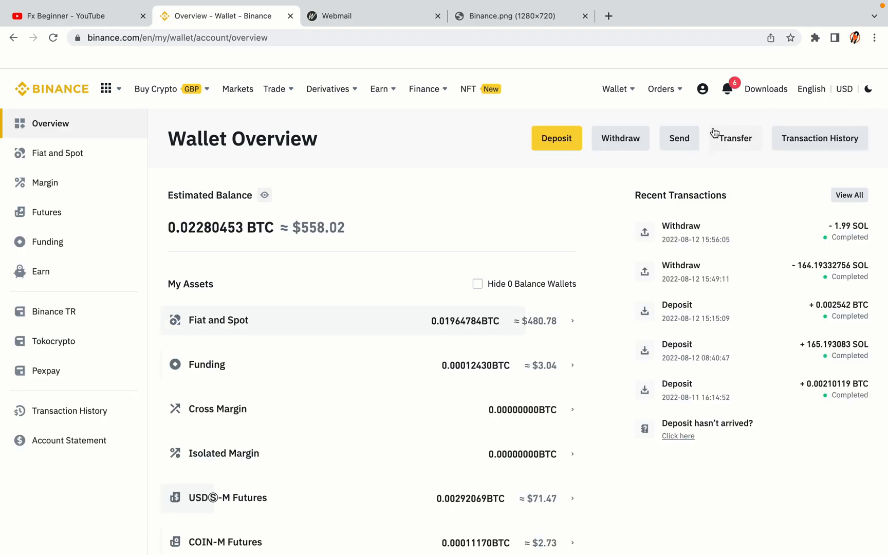
mouse_move(531, 199)
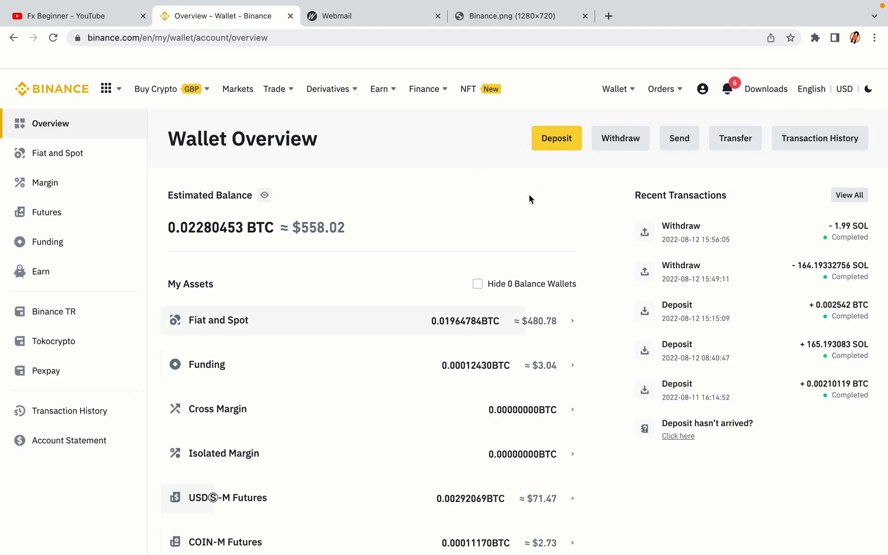
mouse_move(549, 243)
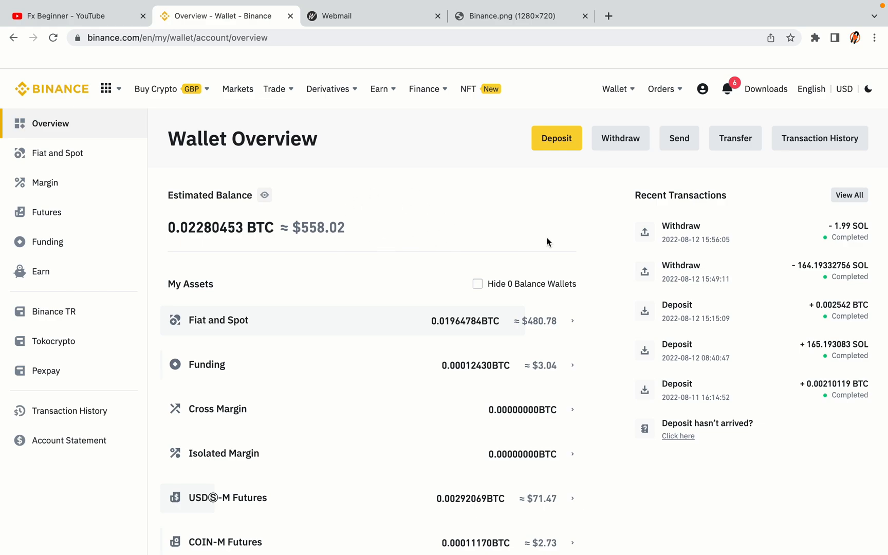
Look through My Assets down to NFTs on Wallet Overview and return to the estimated balance
scroll(down, 3)
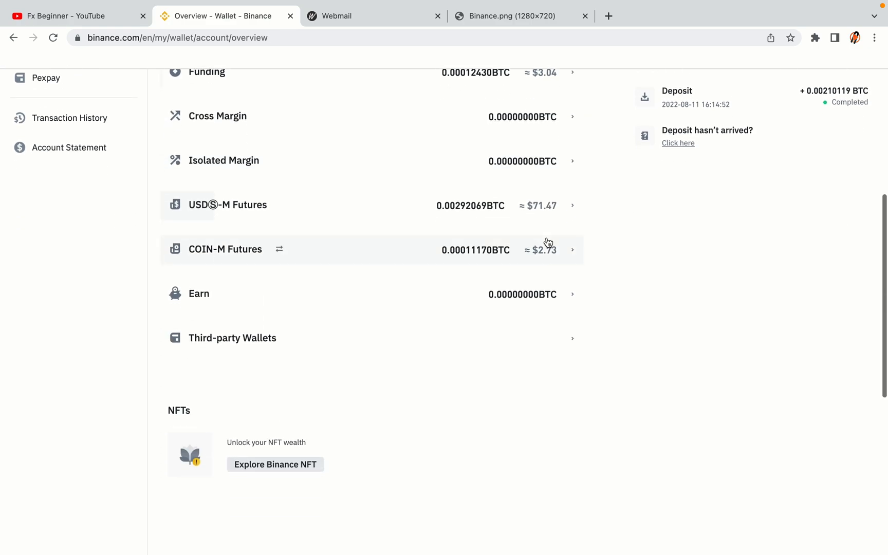
scroll(up, 3)
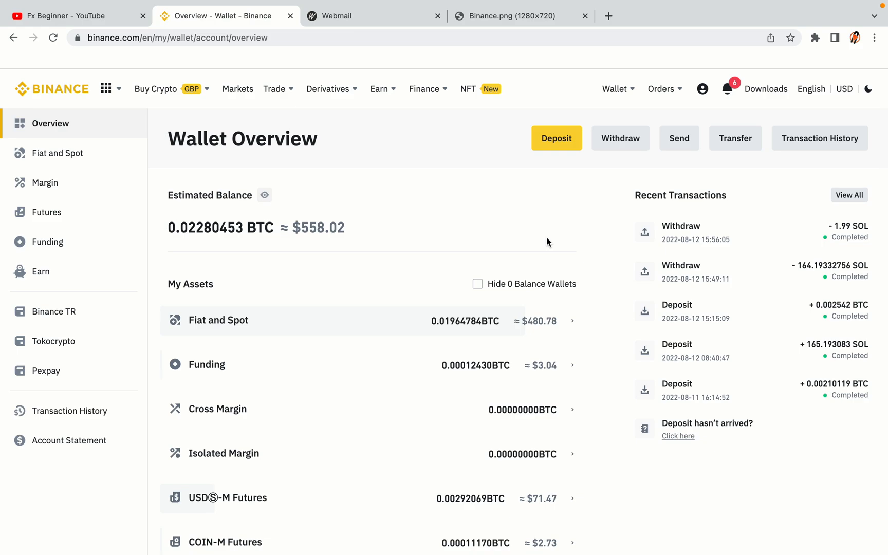
mouse_move(422, 178)
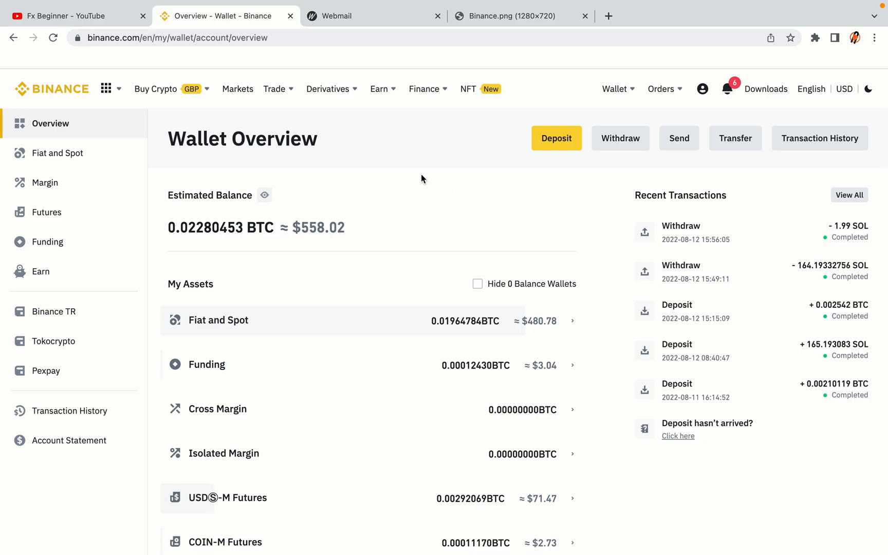
Check the Buy Crypto options, then go to Spot trading from the Trade menu
click(157, 90)
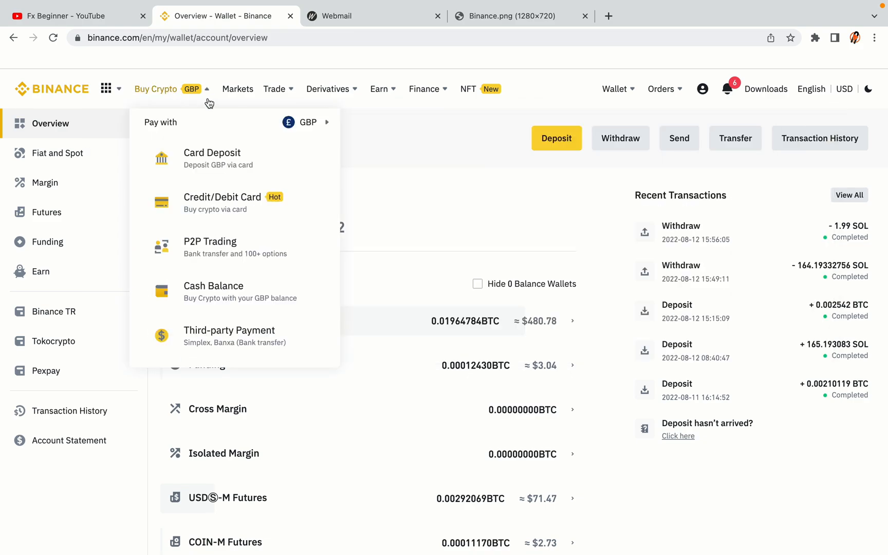
mouse_move(217, 164)
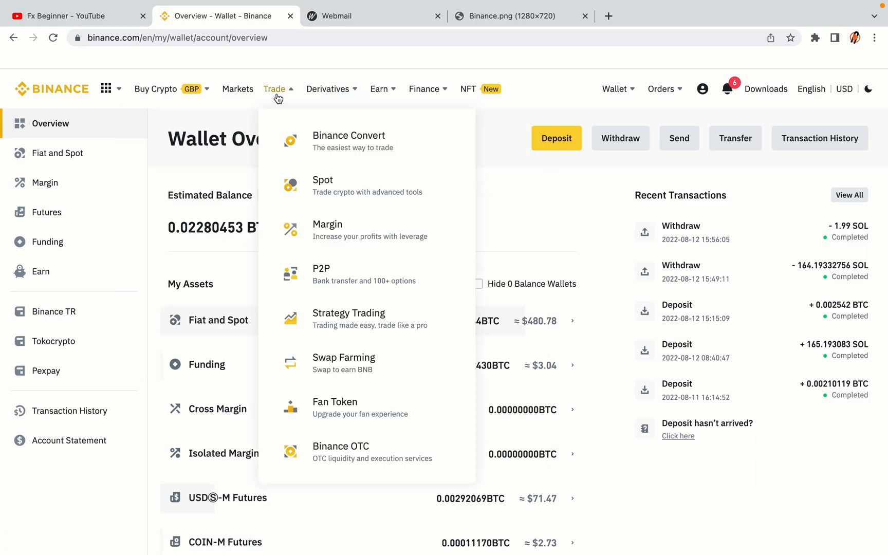
mouse_move(324, 197)
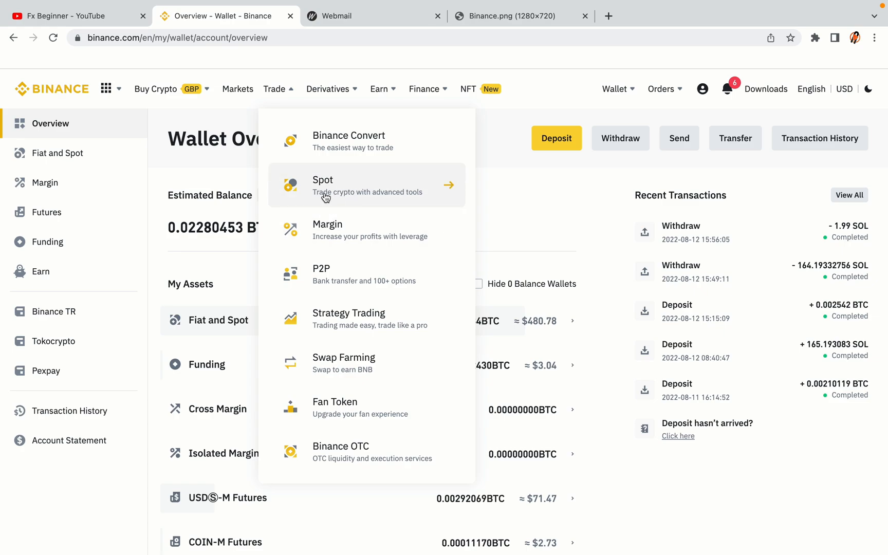
mouse_move(322, 195)
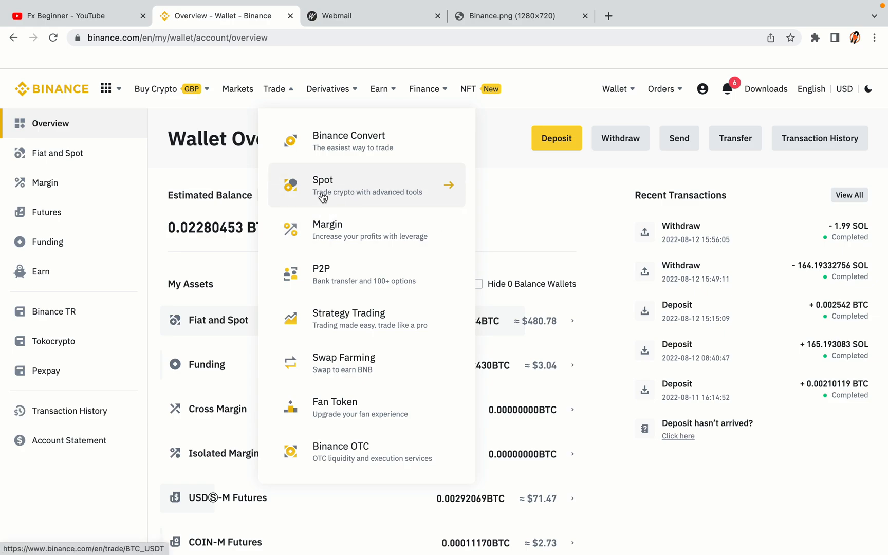
click(323, 185)
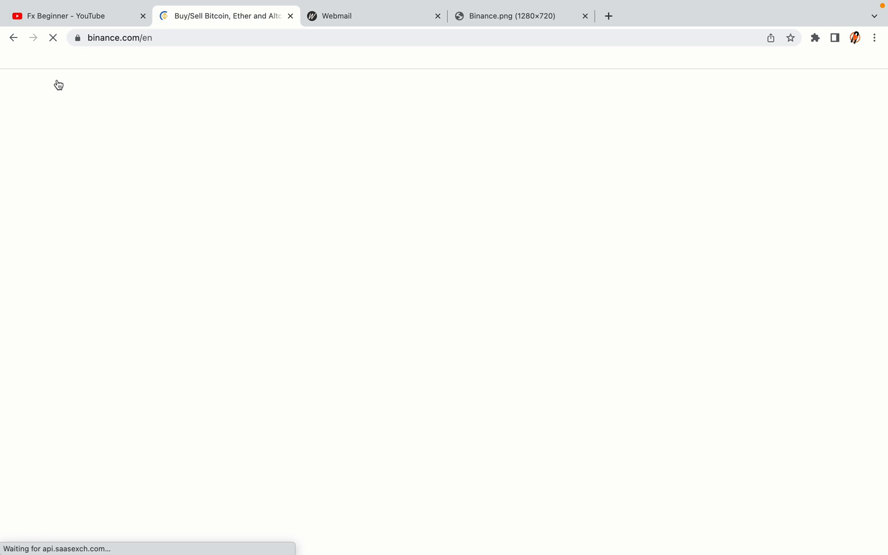